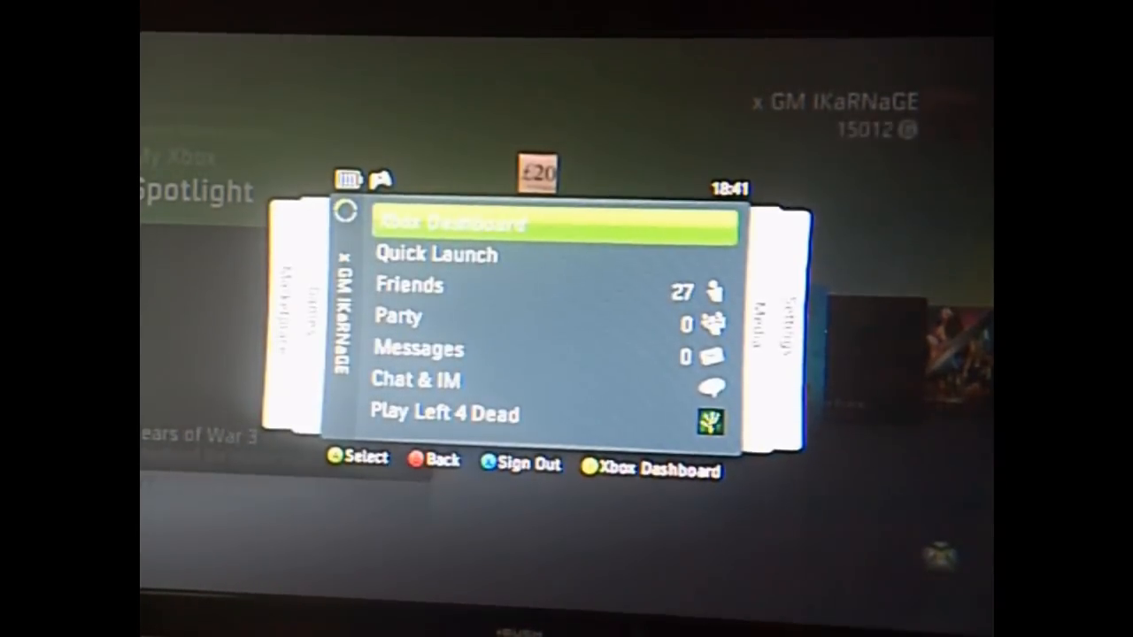
# From the Guide's Settings blade, open System Settings to show console, family, memory and network options
pyautogui.hscroll(3)
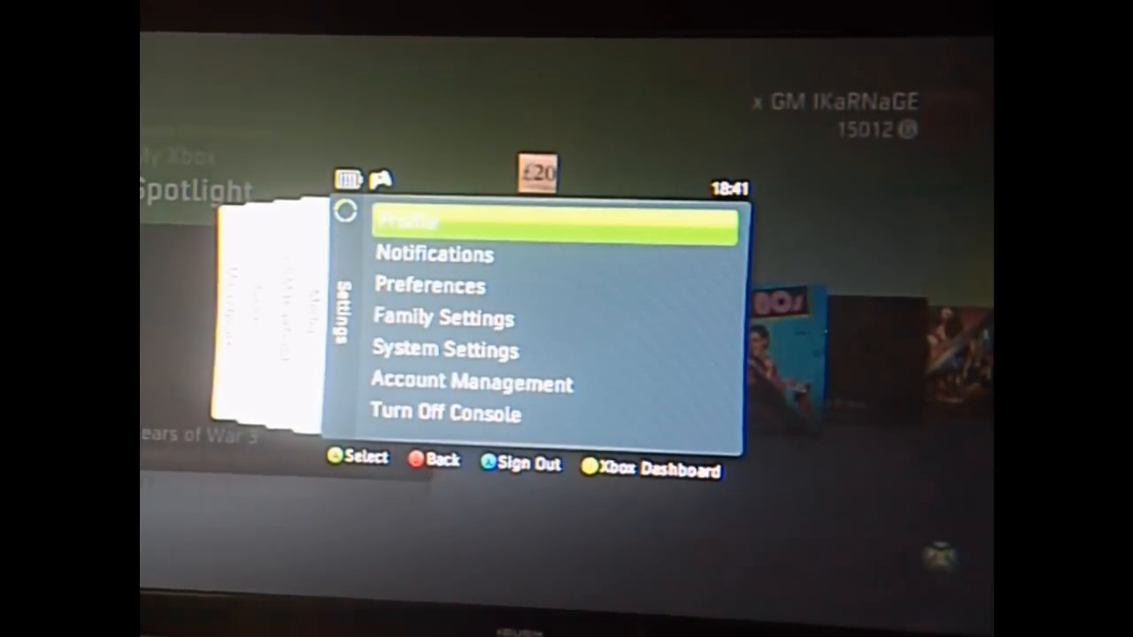
pyautogui.press('down')
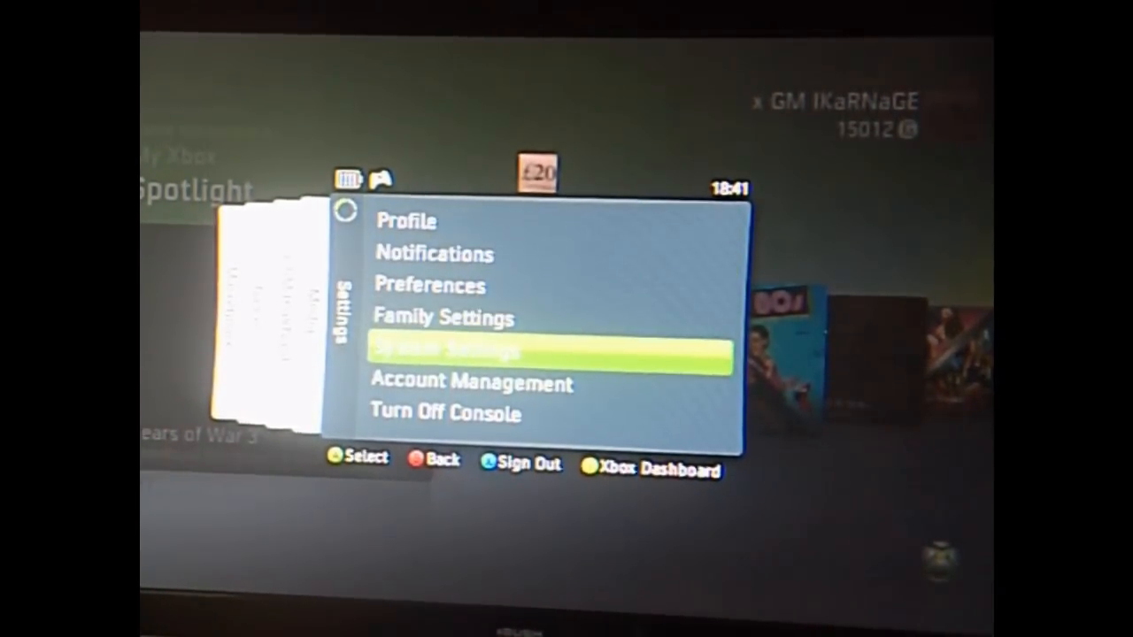
pyautogui.click(553, 356)
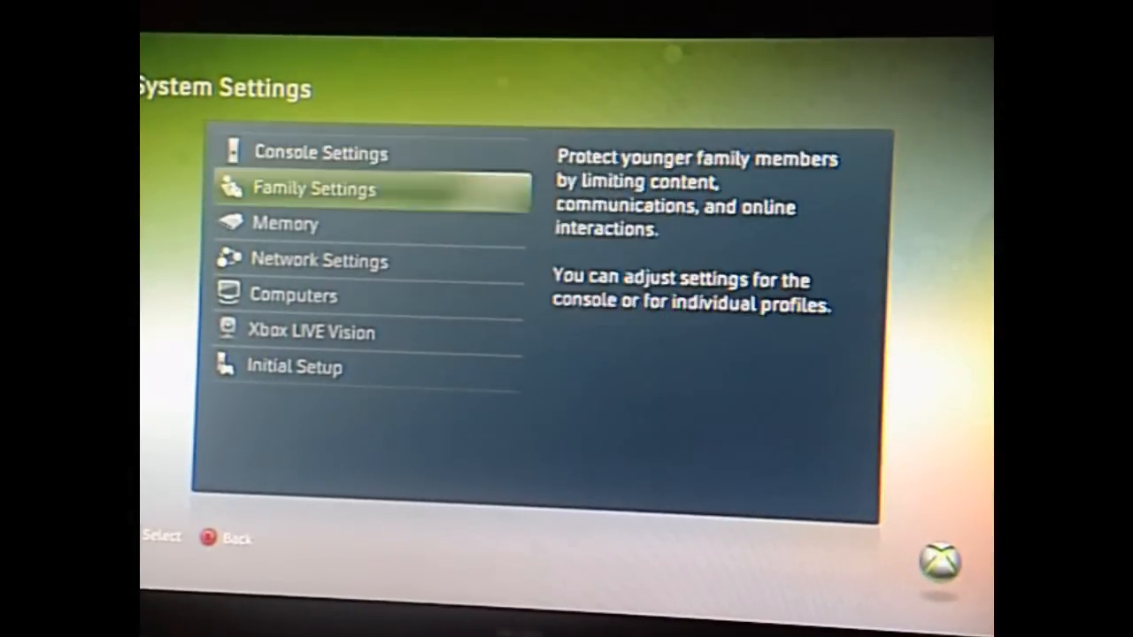